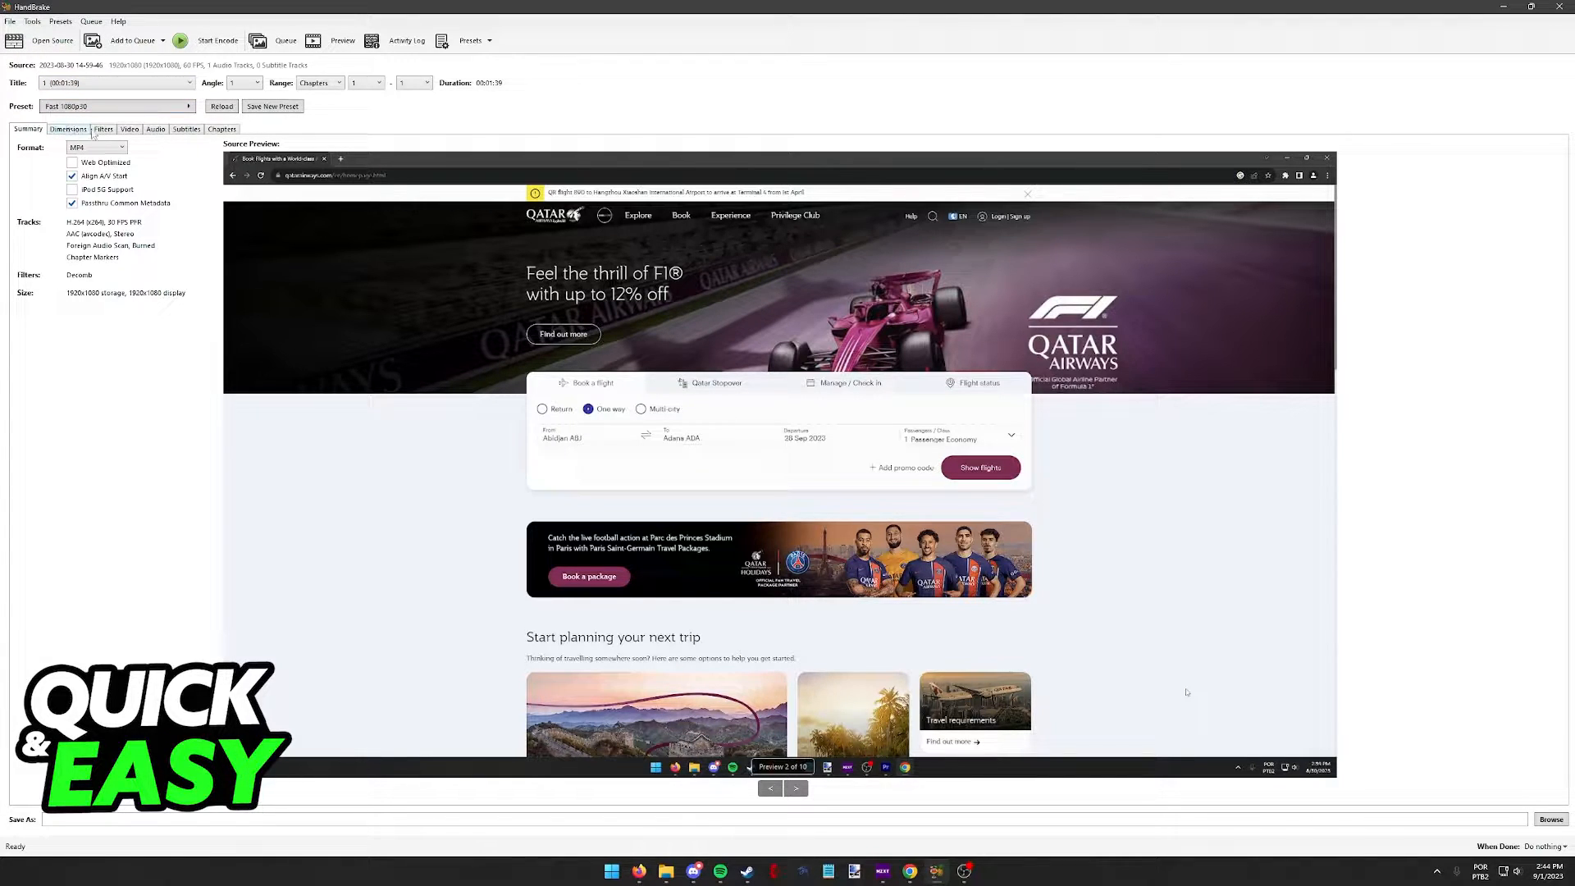
- Show the Dimensions settings for the loaded 1080p screen recording
left_click(69, 128)
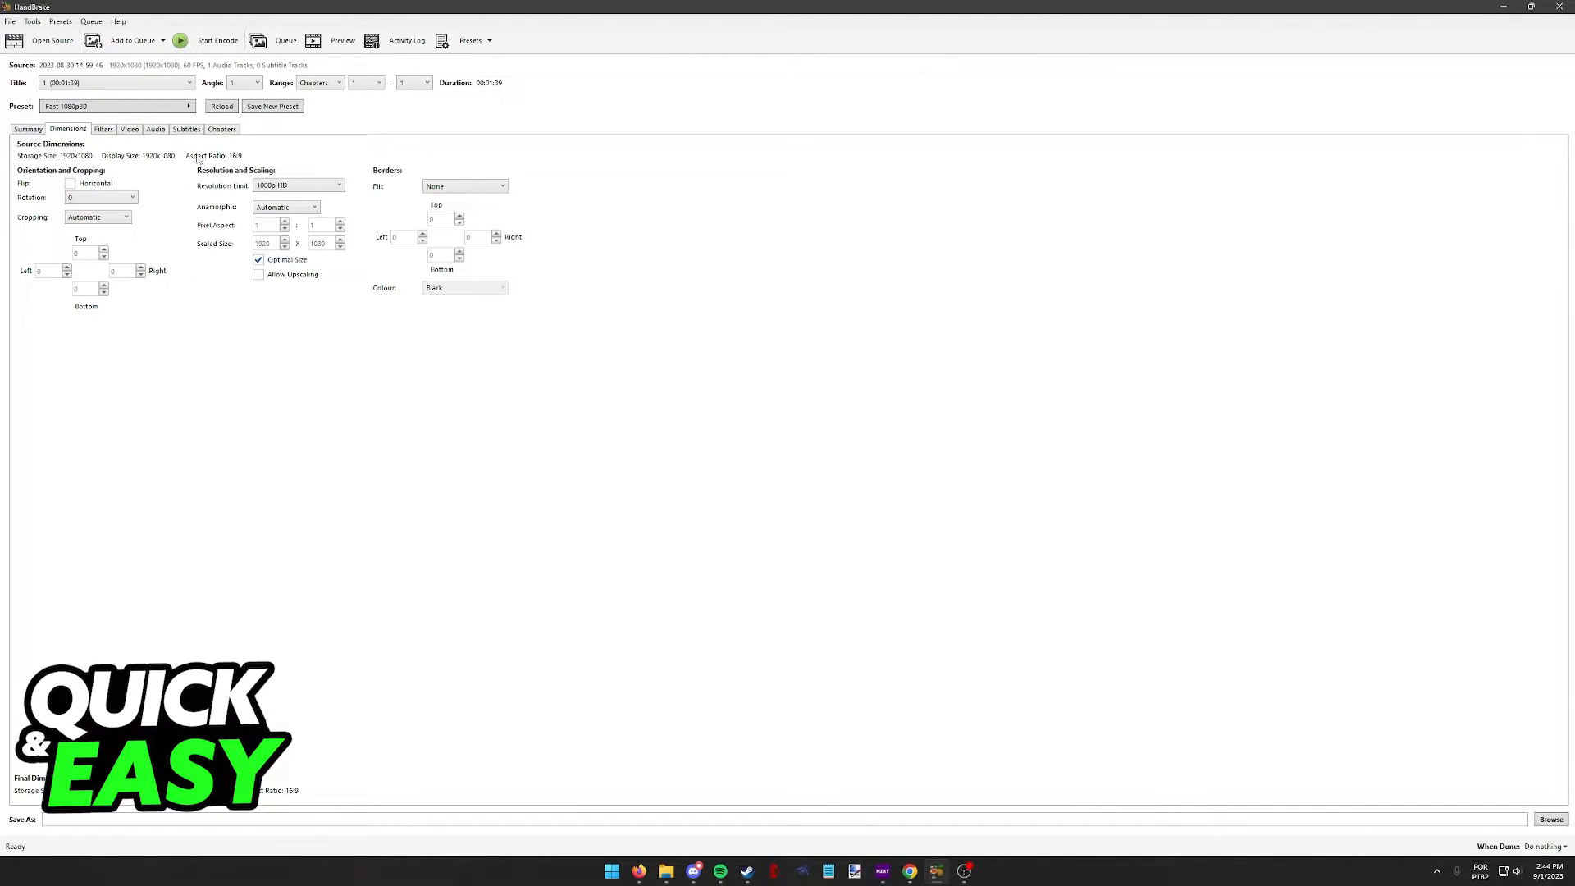
mouse_move(30, 171)
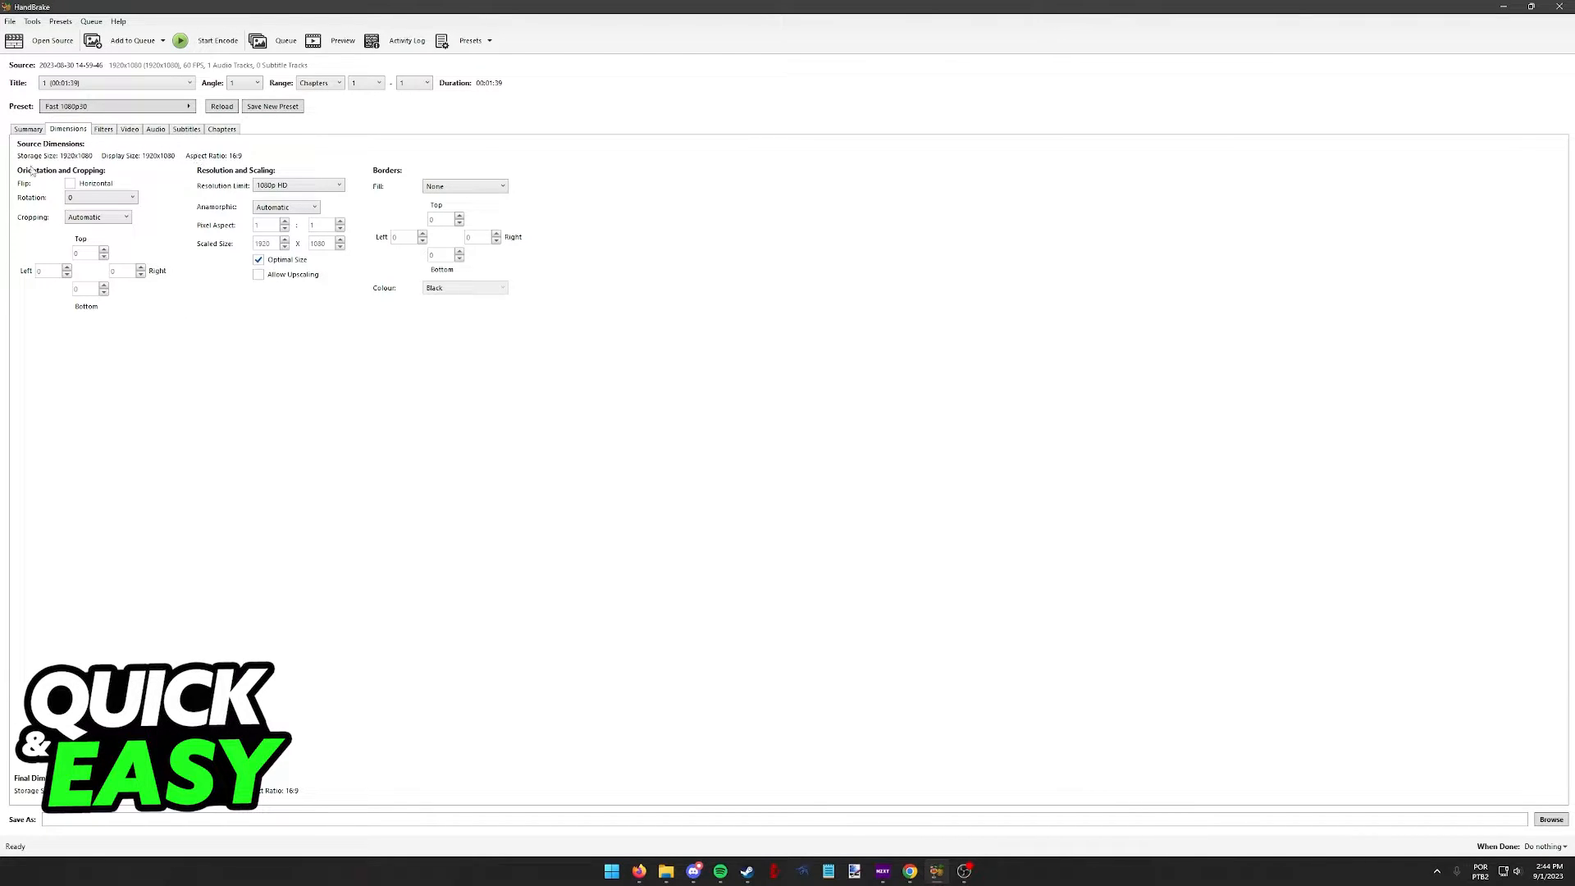
- Set the resolution limit to 4320p 8K Ultra HD, marking the Fast 1080p30 preset as modified
left_click(100, 197)
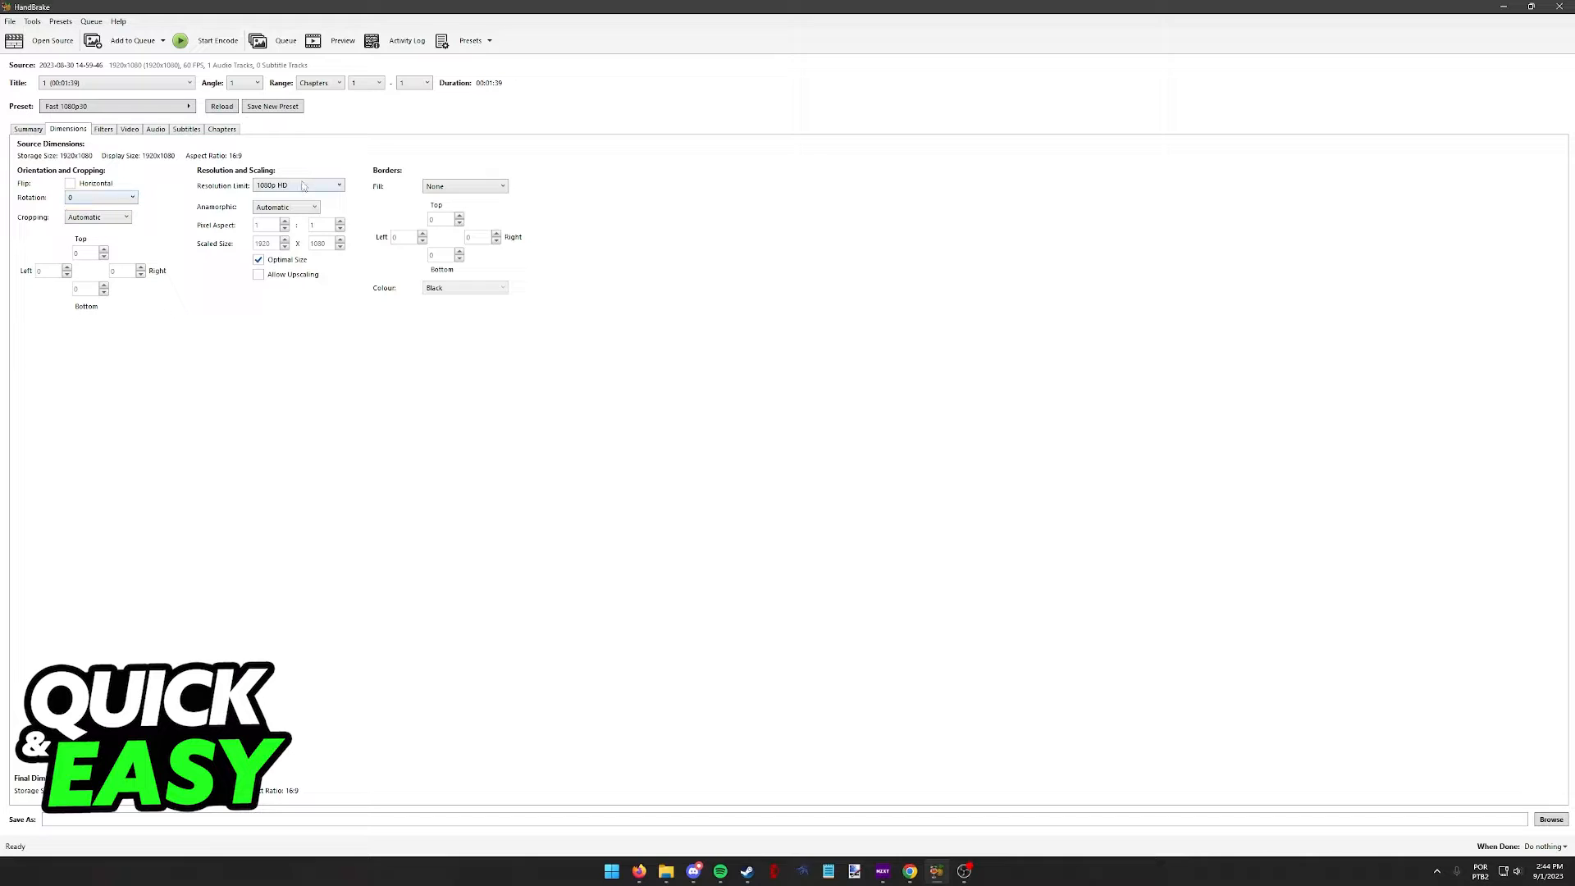
left_click(297, 185)
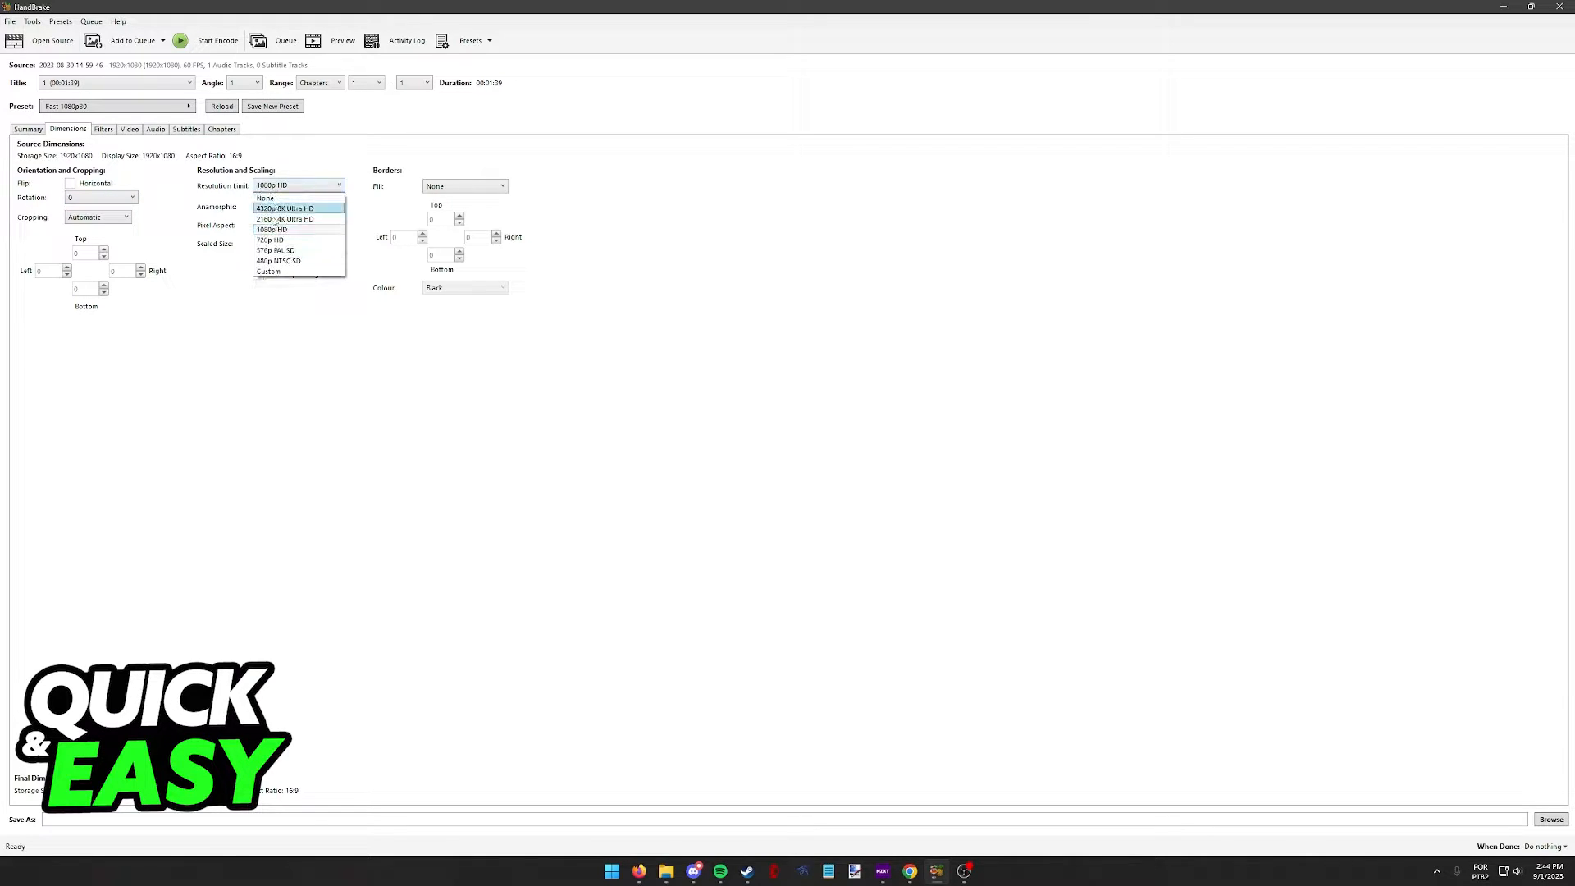
mouse_move(298, 239)
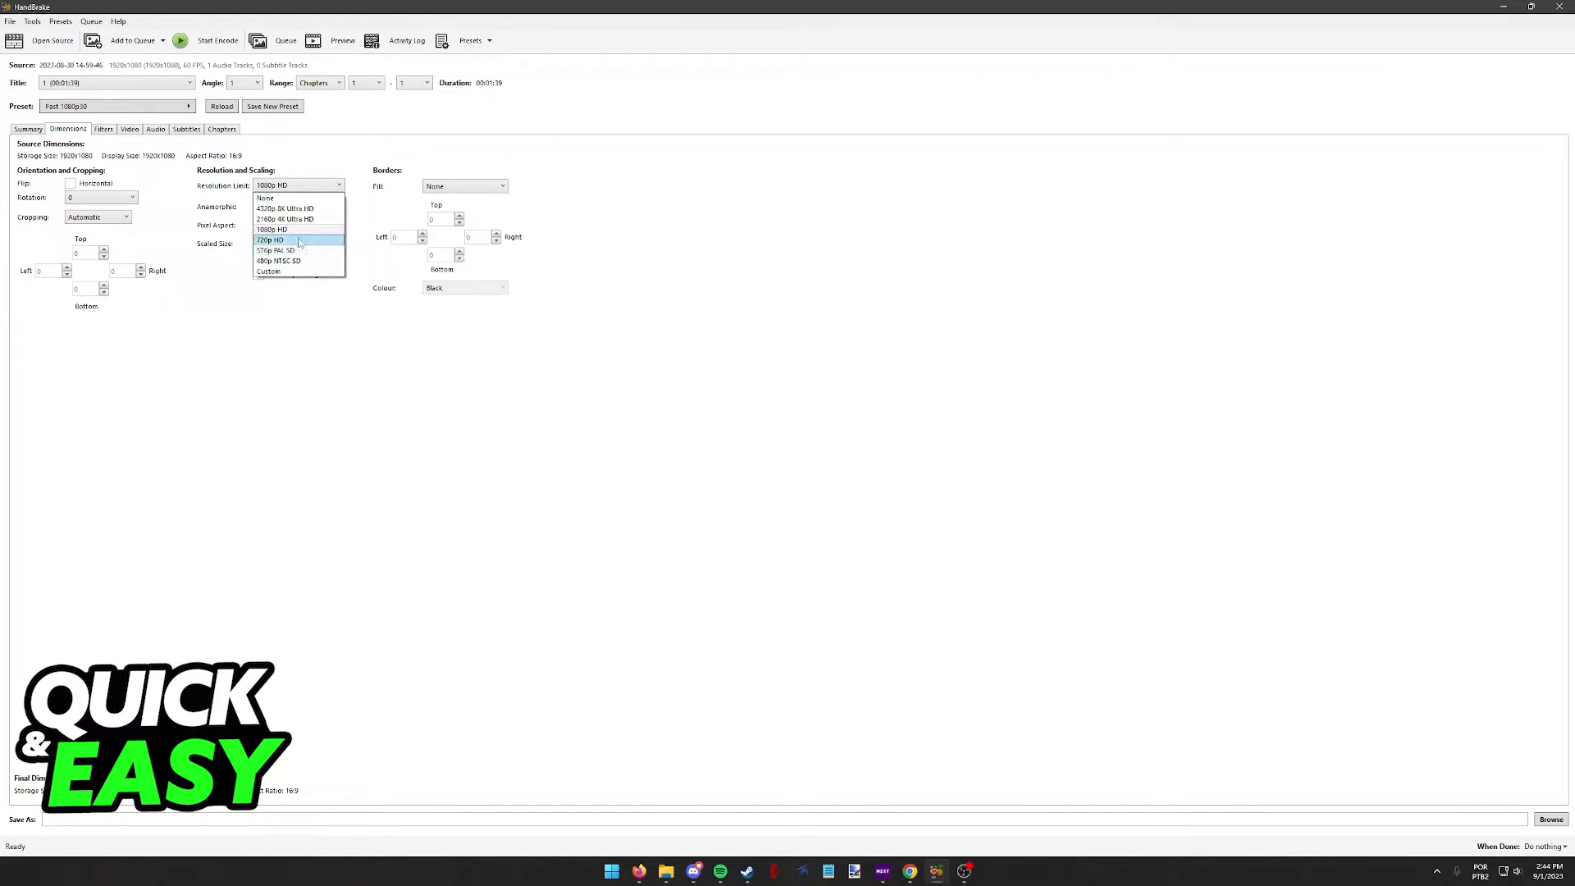
mouse_move(279, 261)
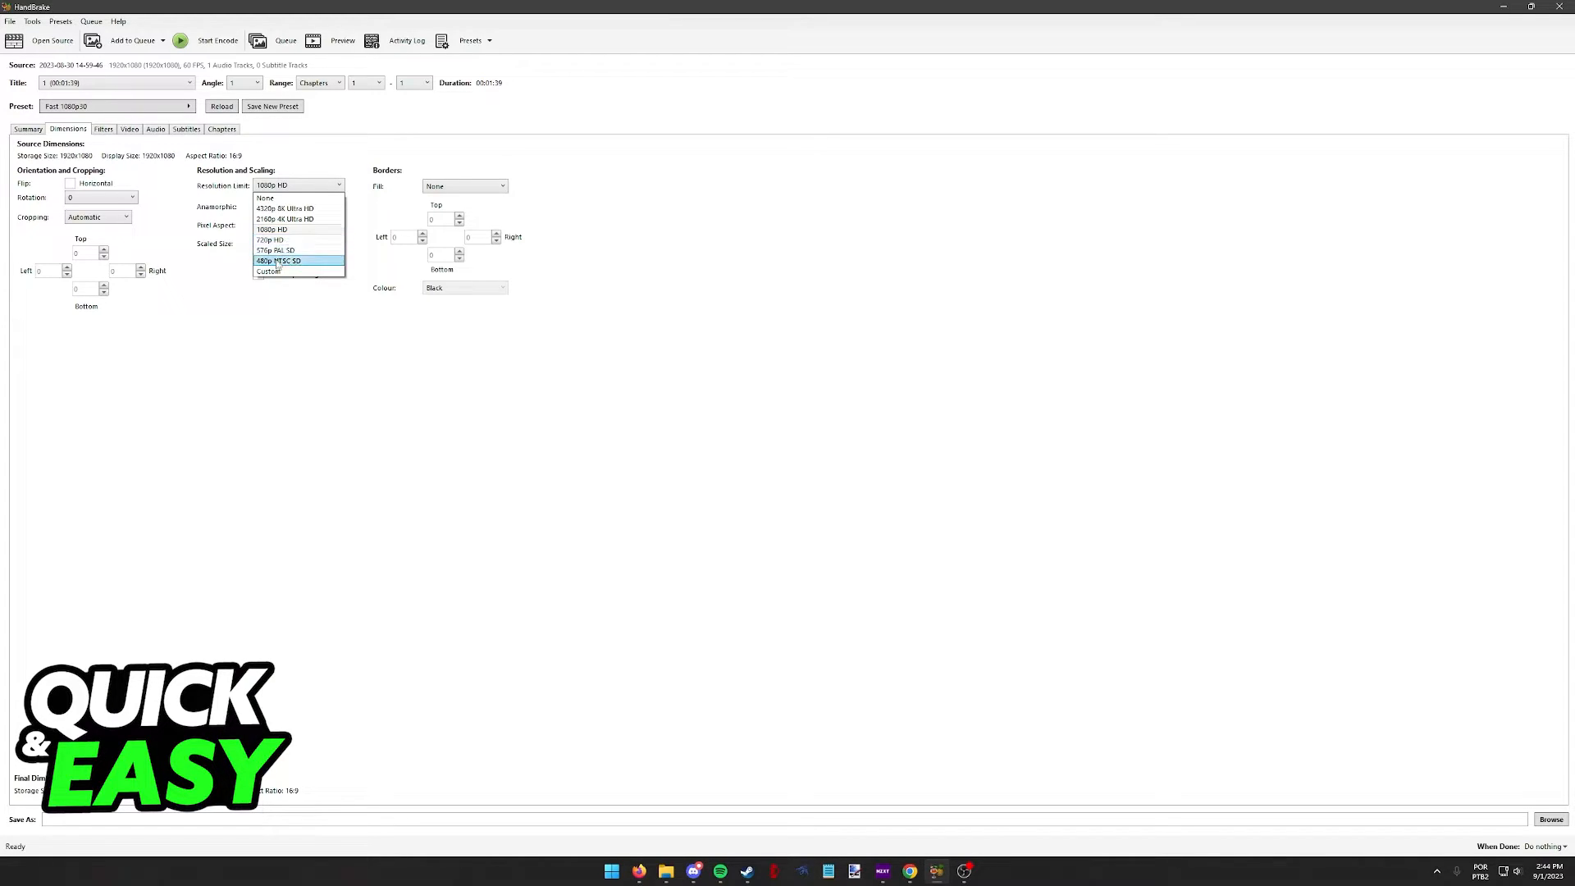
mouse_move(271, 229)
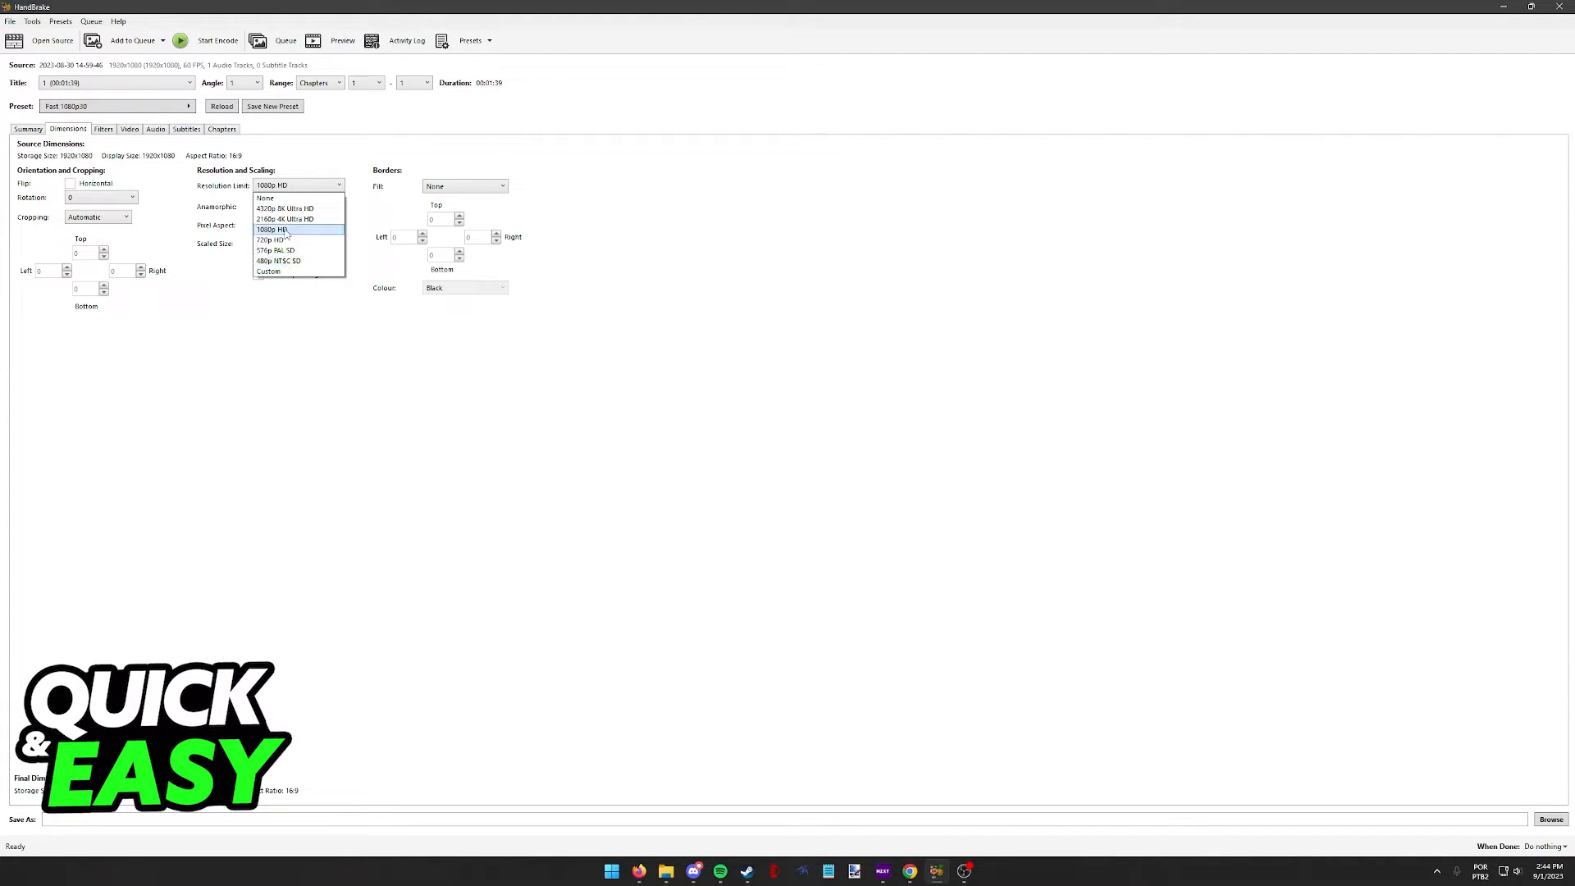
left_click(284, 209)
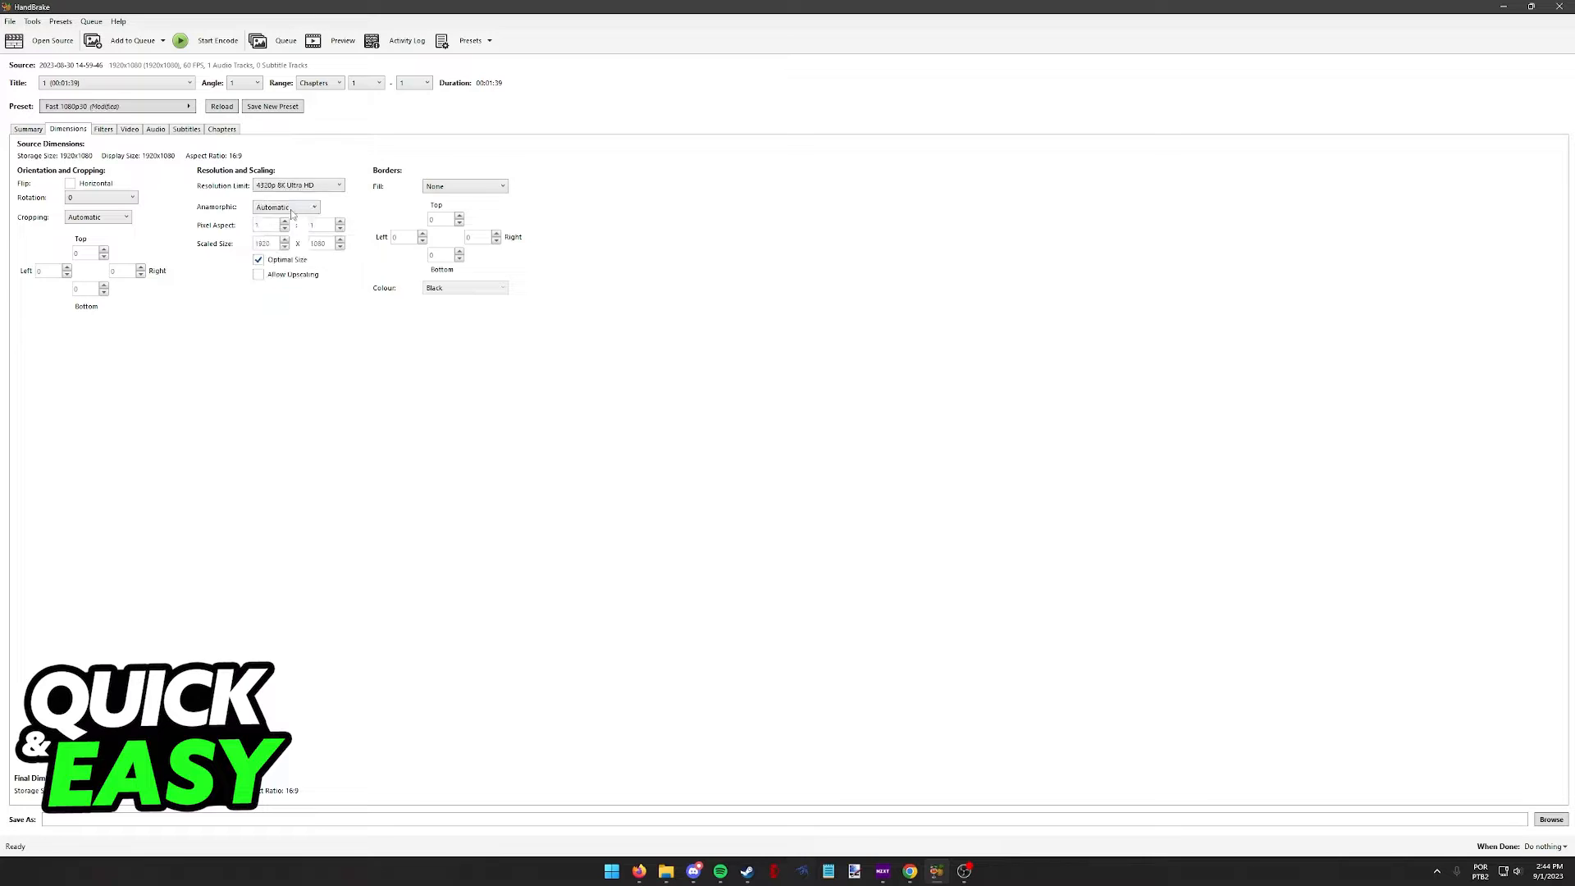
left_click(113, 105)
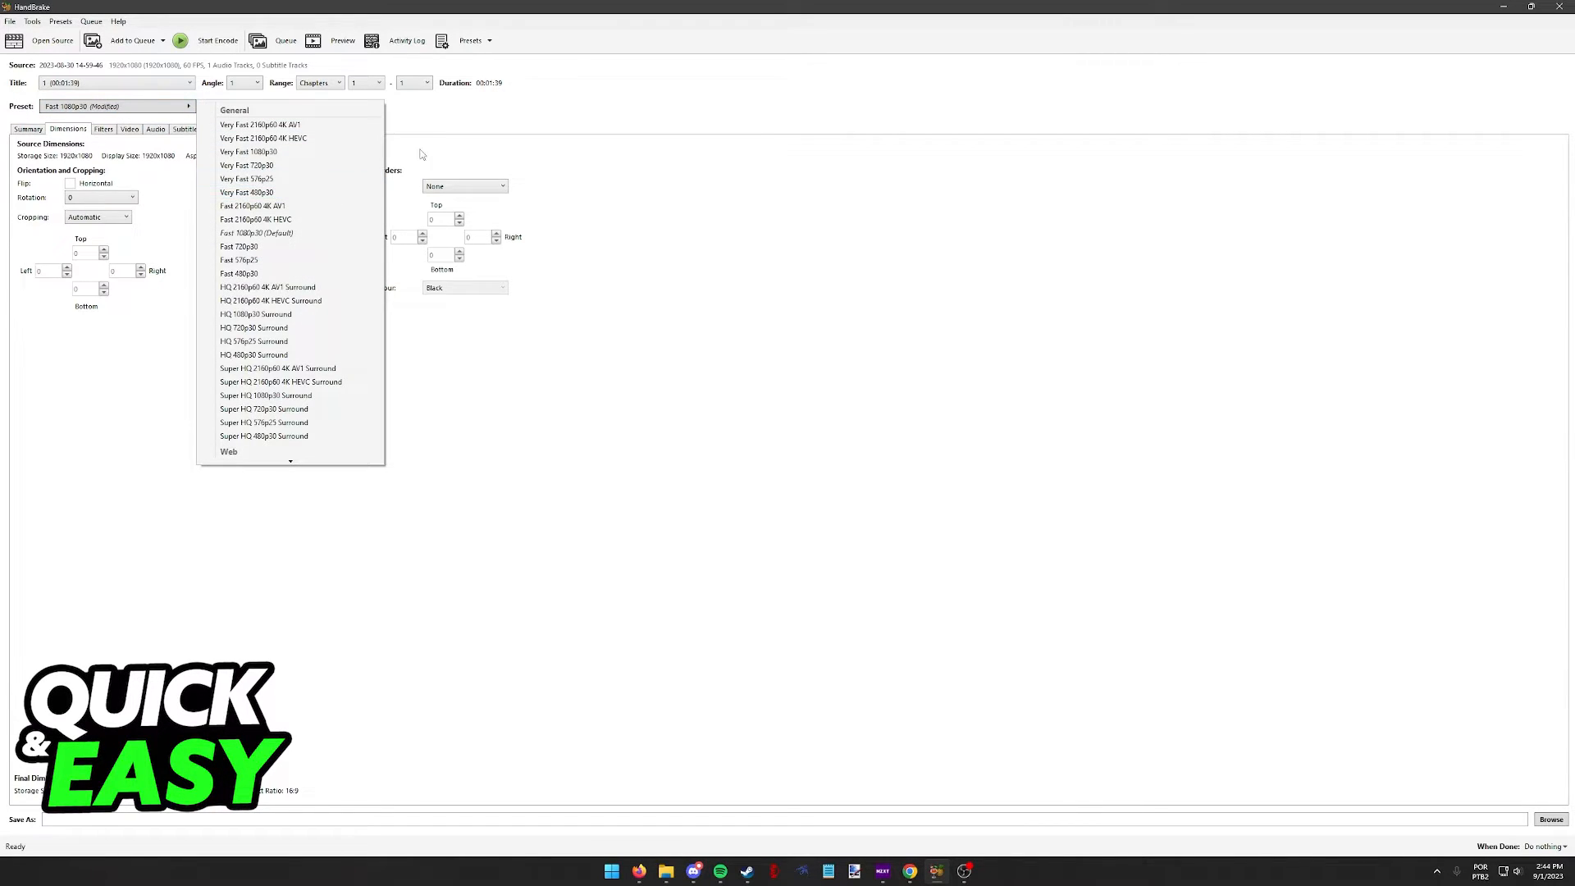
- Set anamorphic to None and disable Optimal Size so the 1920 x 1080 scaled size becomes editable
left_click(311, 206)
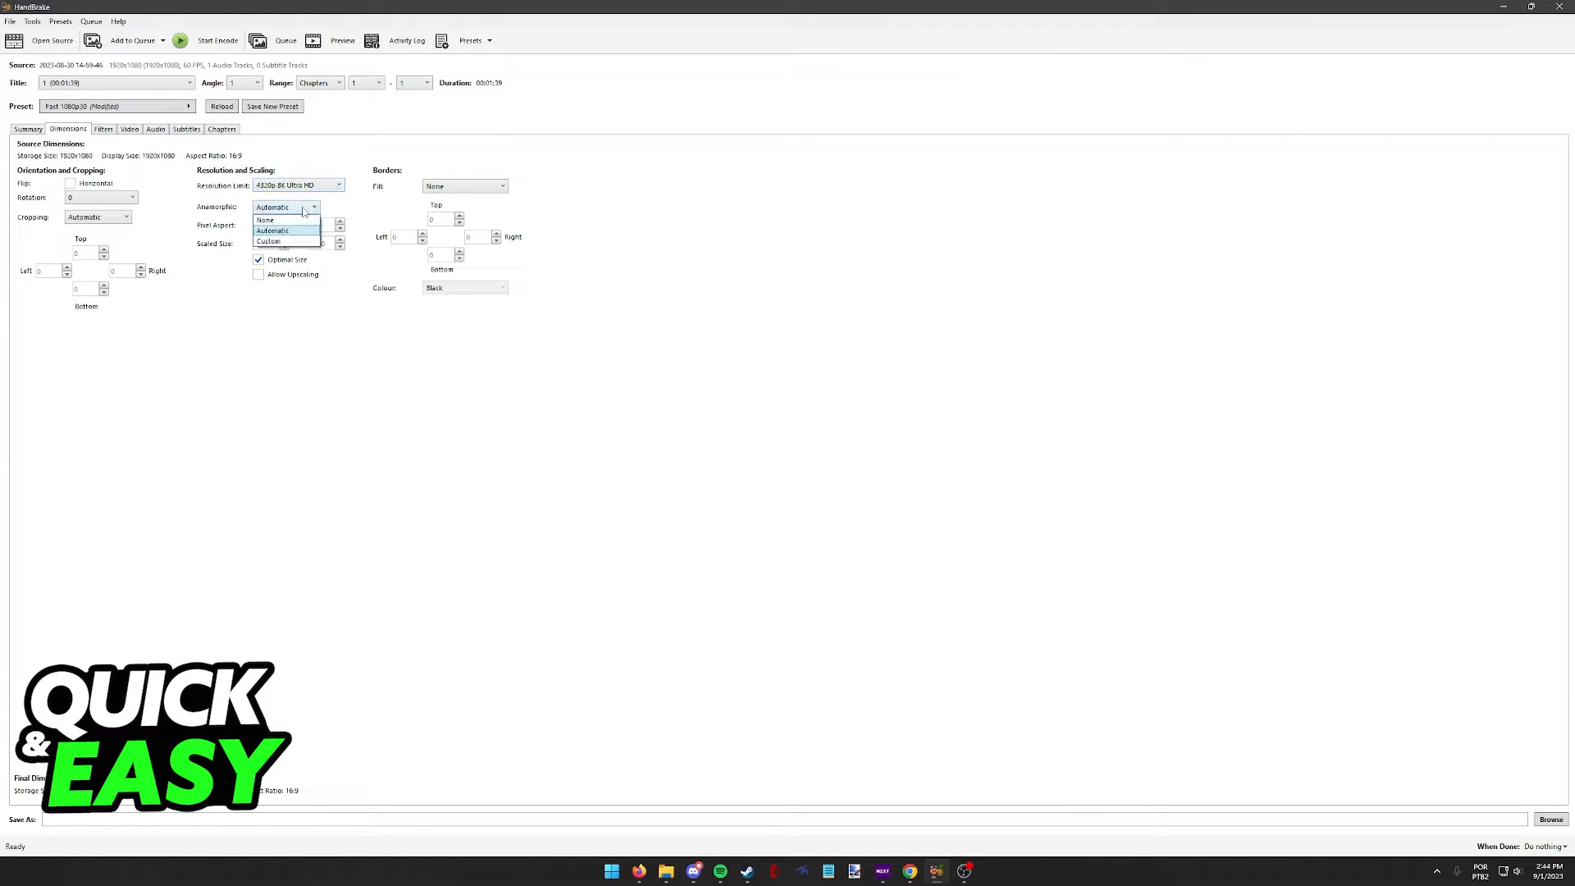
left_click(267, 241)
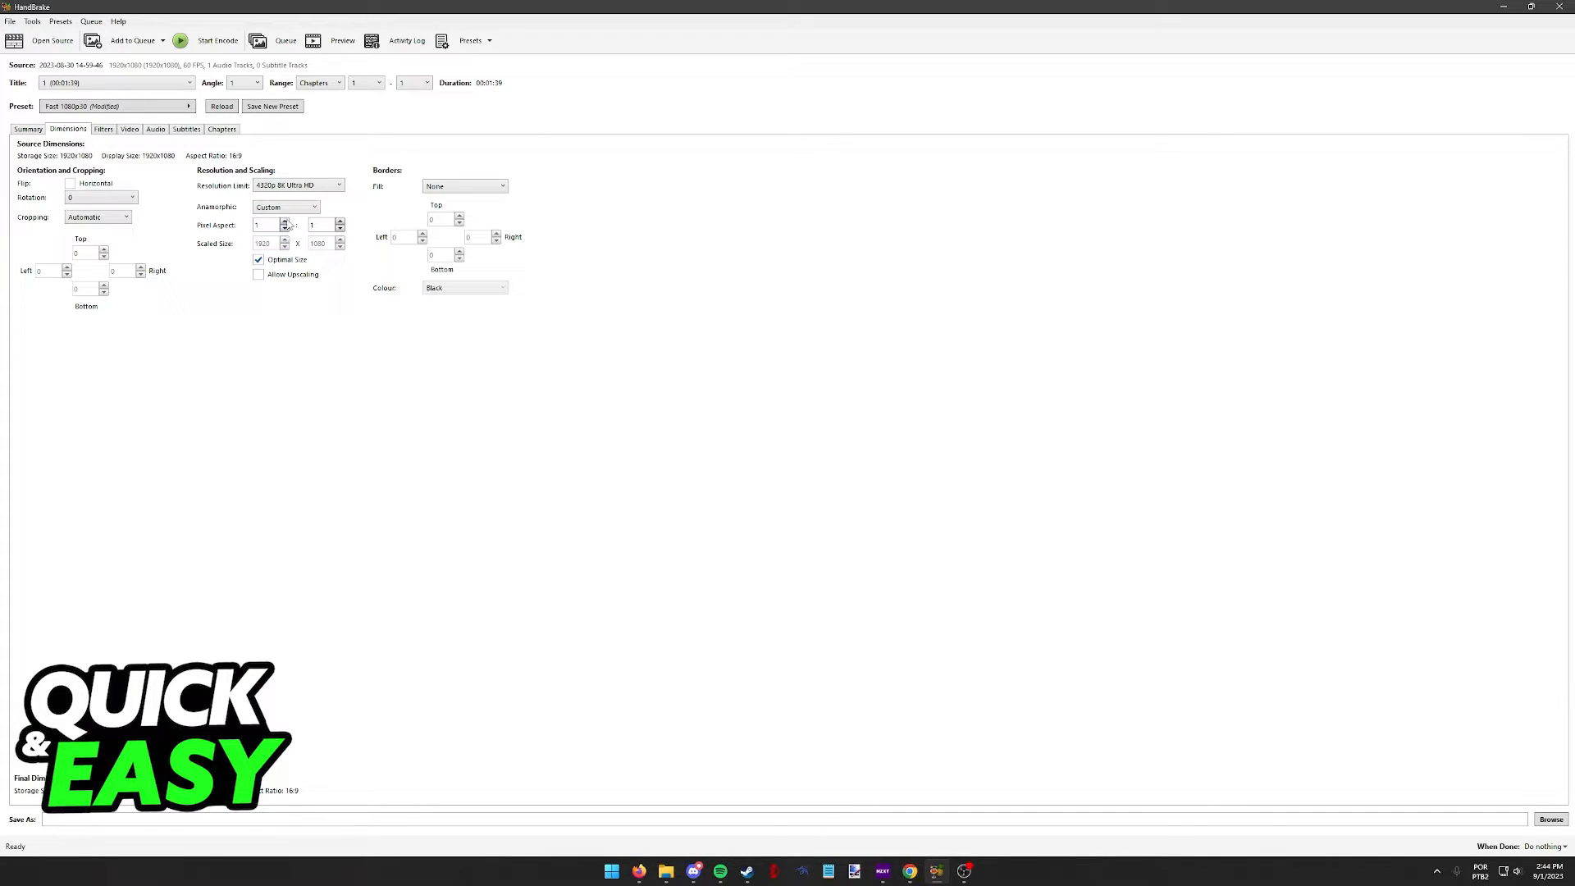
left_click(285, 206)
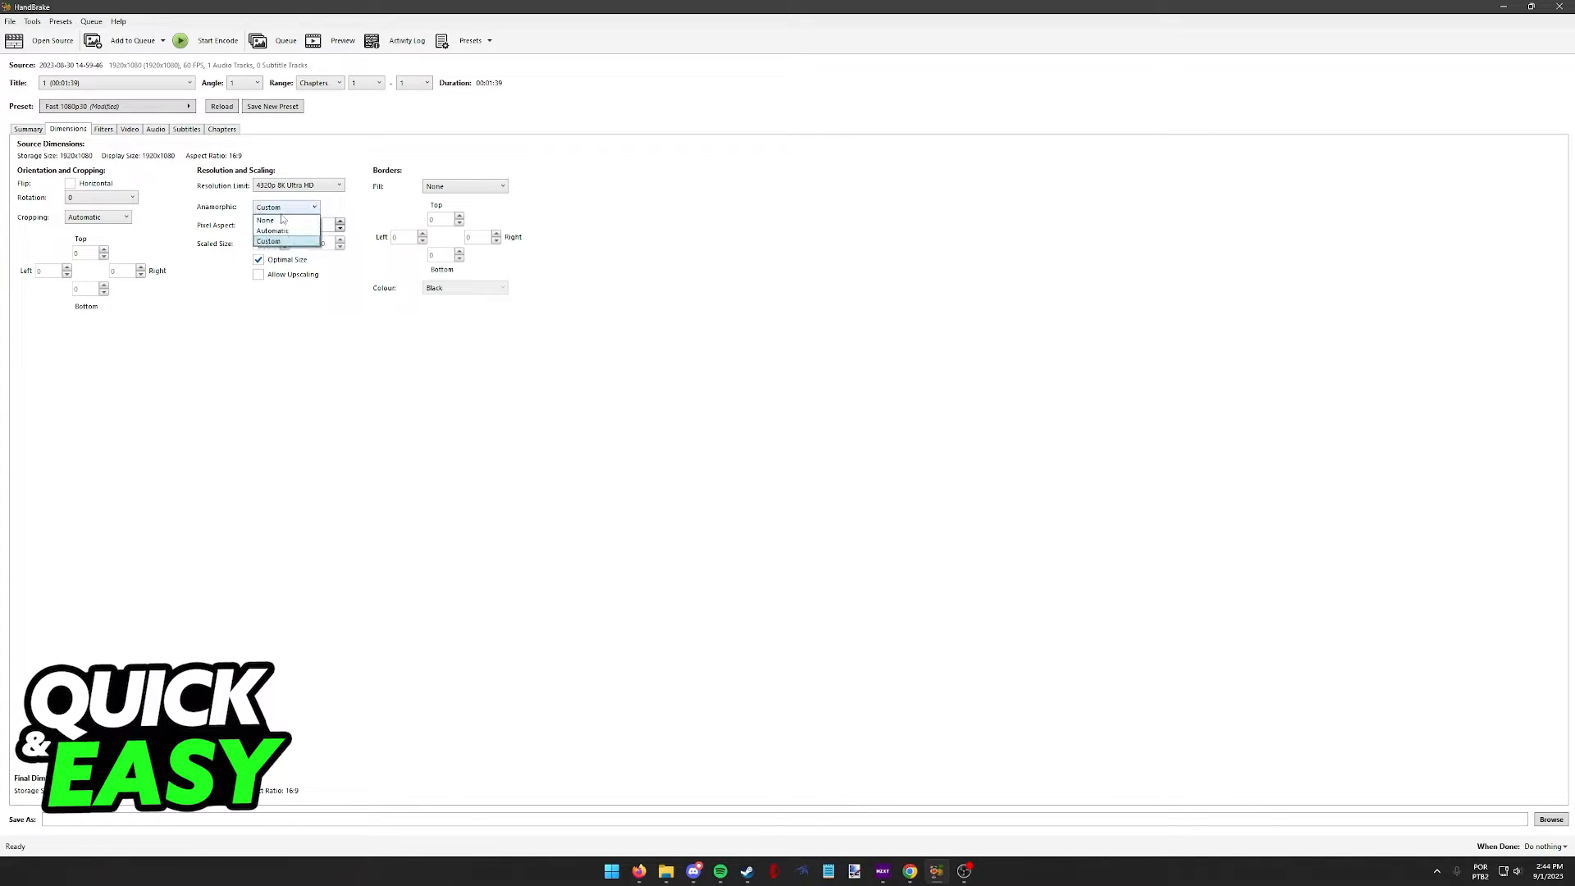
left_click(265, 220)
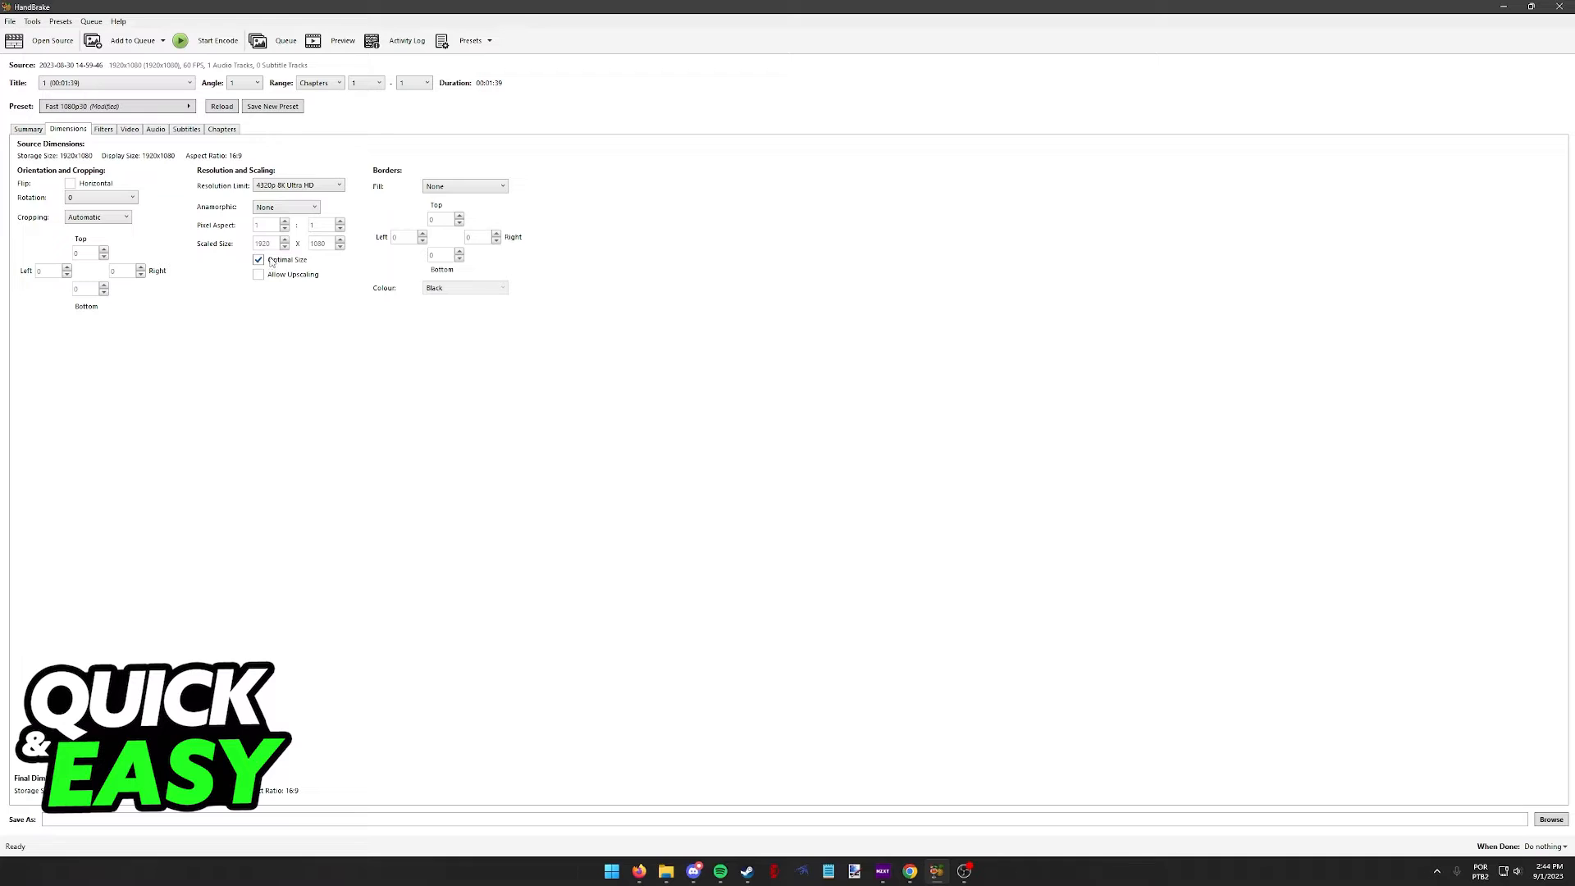
left_click(258, 259)
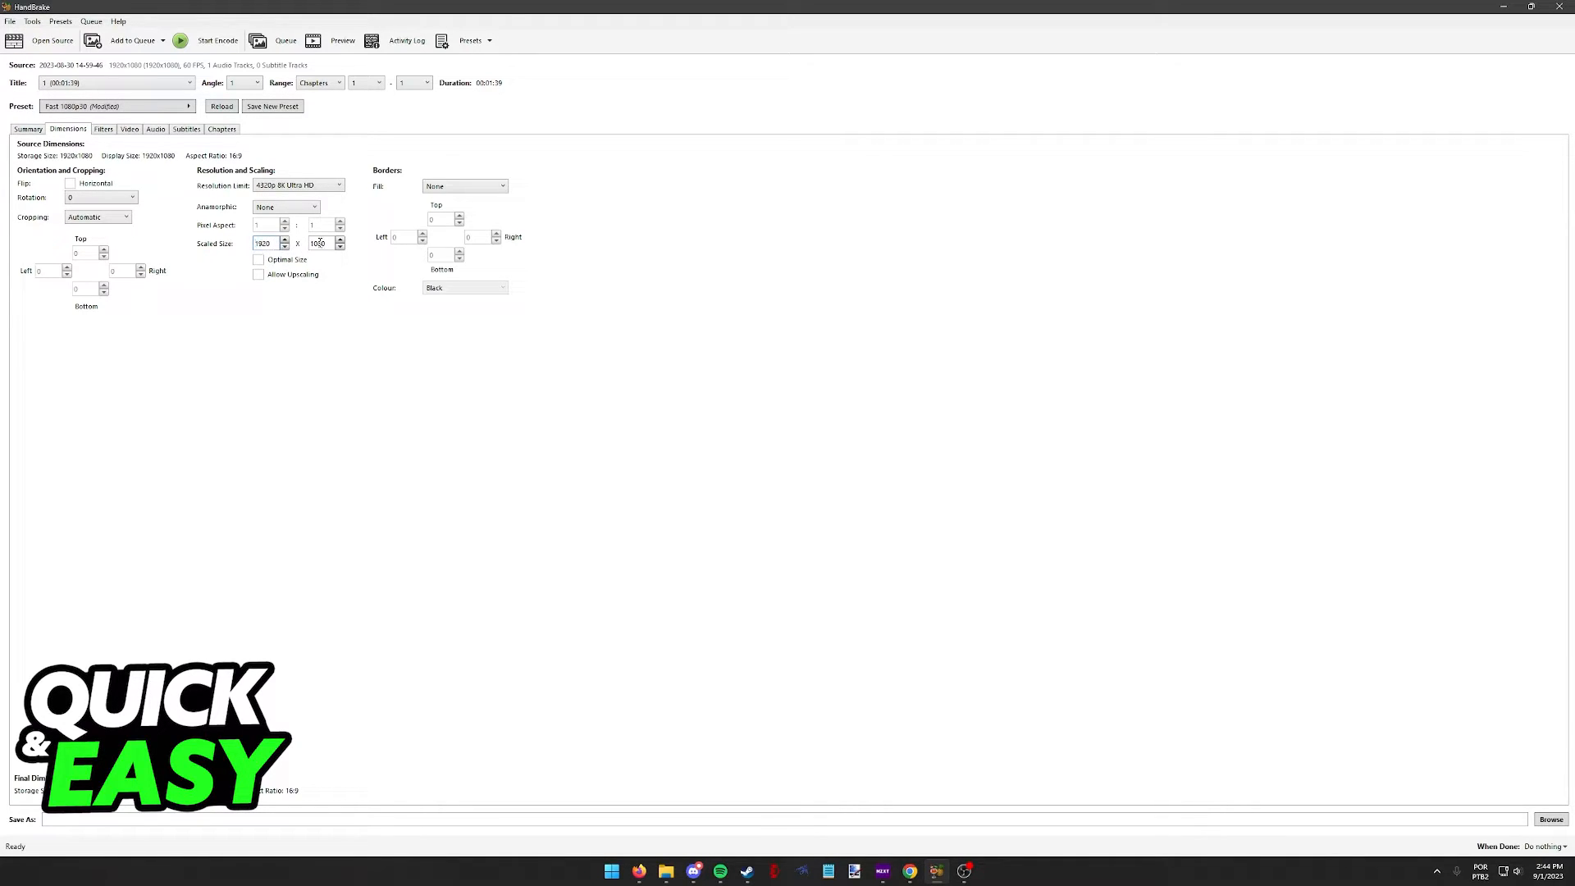
triple_click(320, 243)
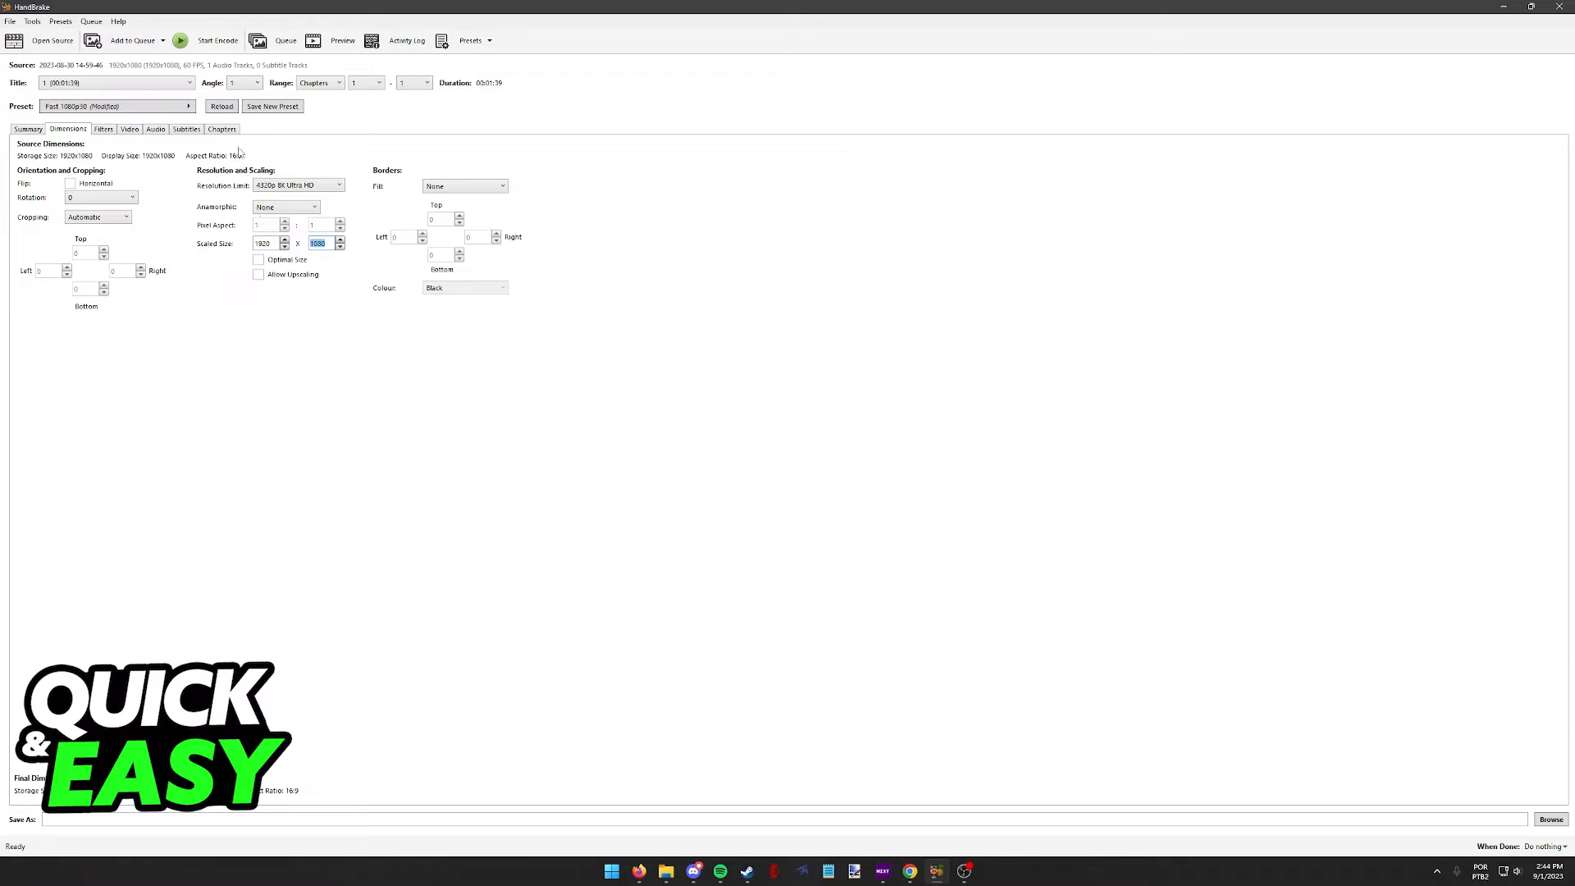
- Limit resolution to 720p HD for a 1280 x 720 output and check it in the Summary
left_click(464, 186)
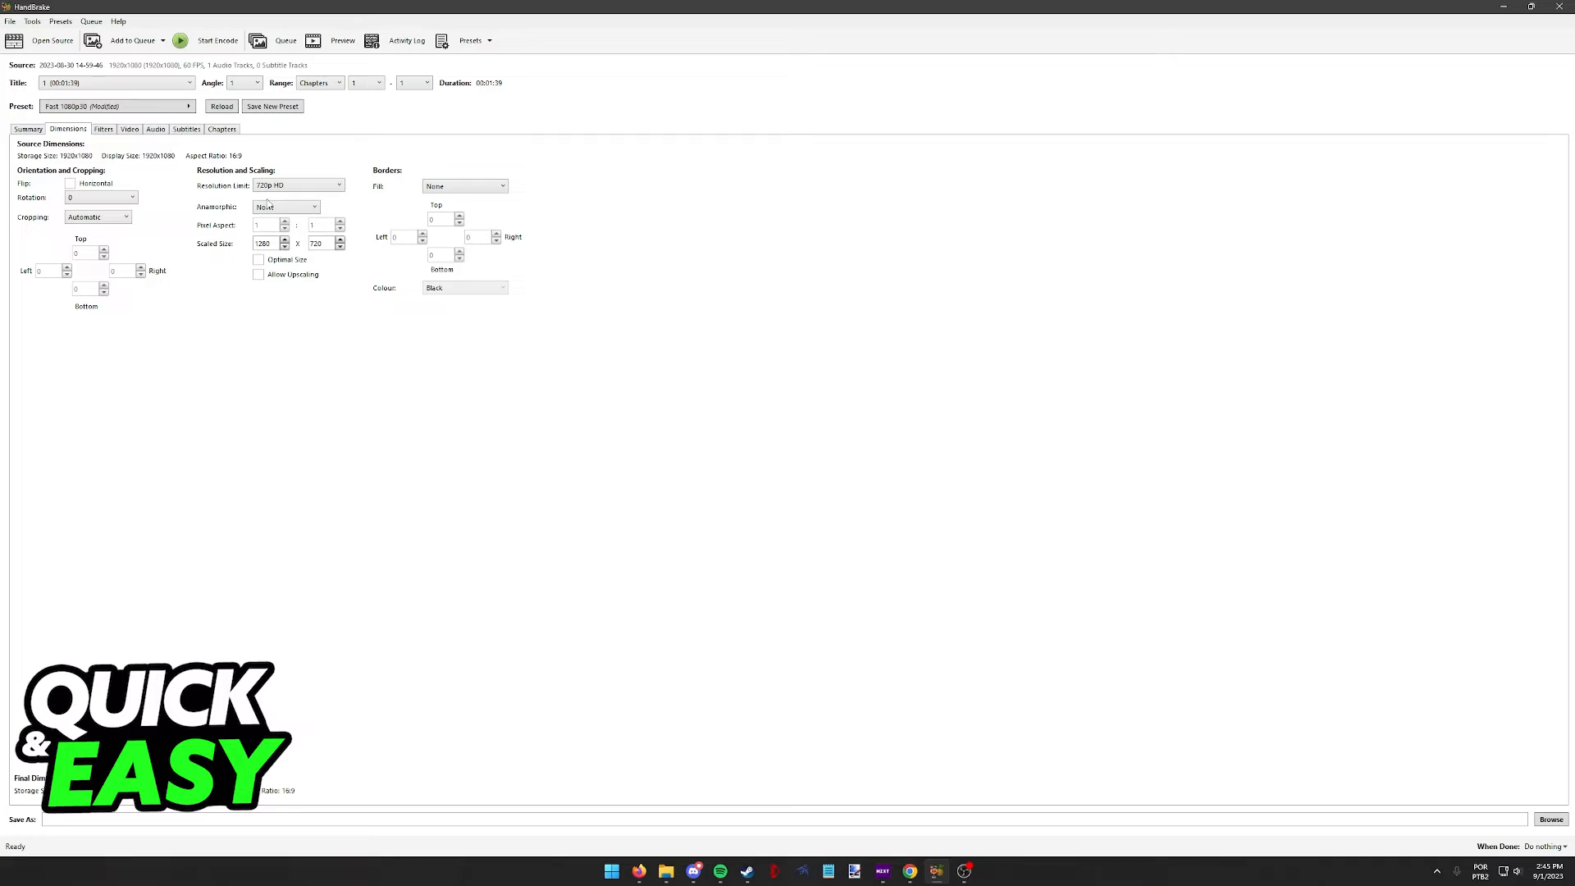
left_click(283, 207)
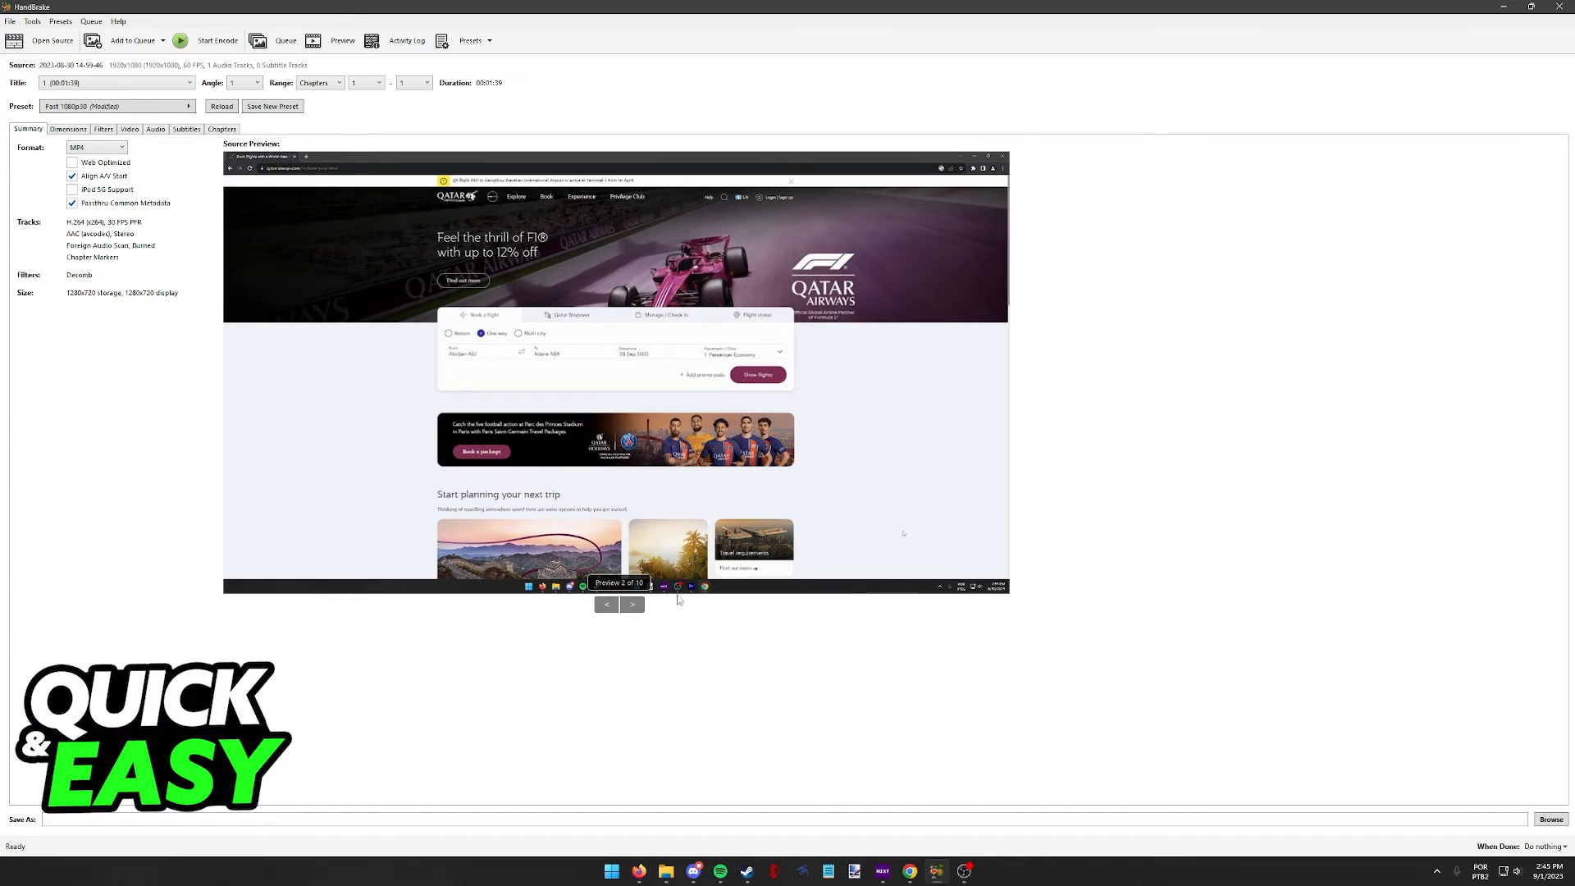
mouse_move(540, 349)
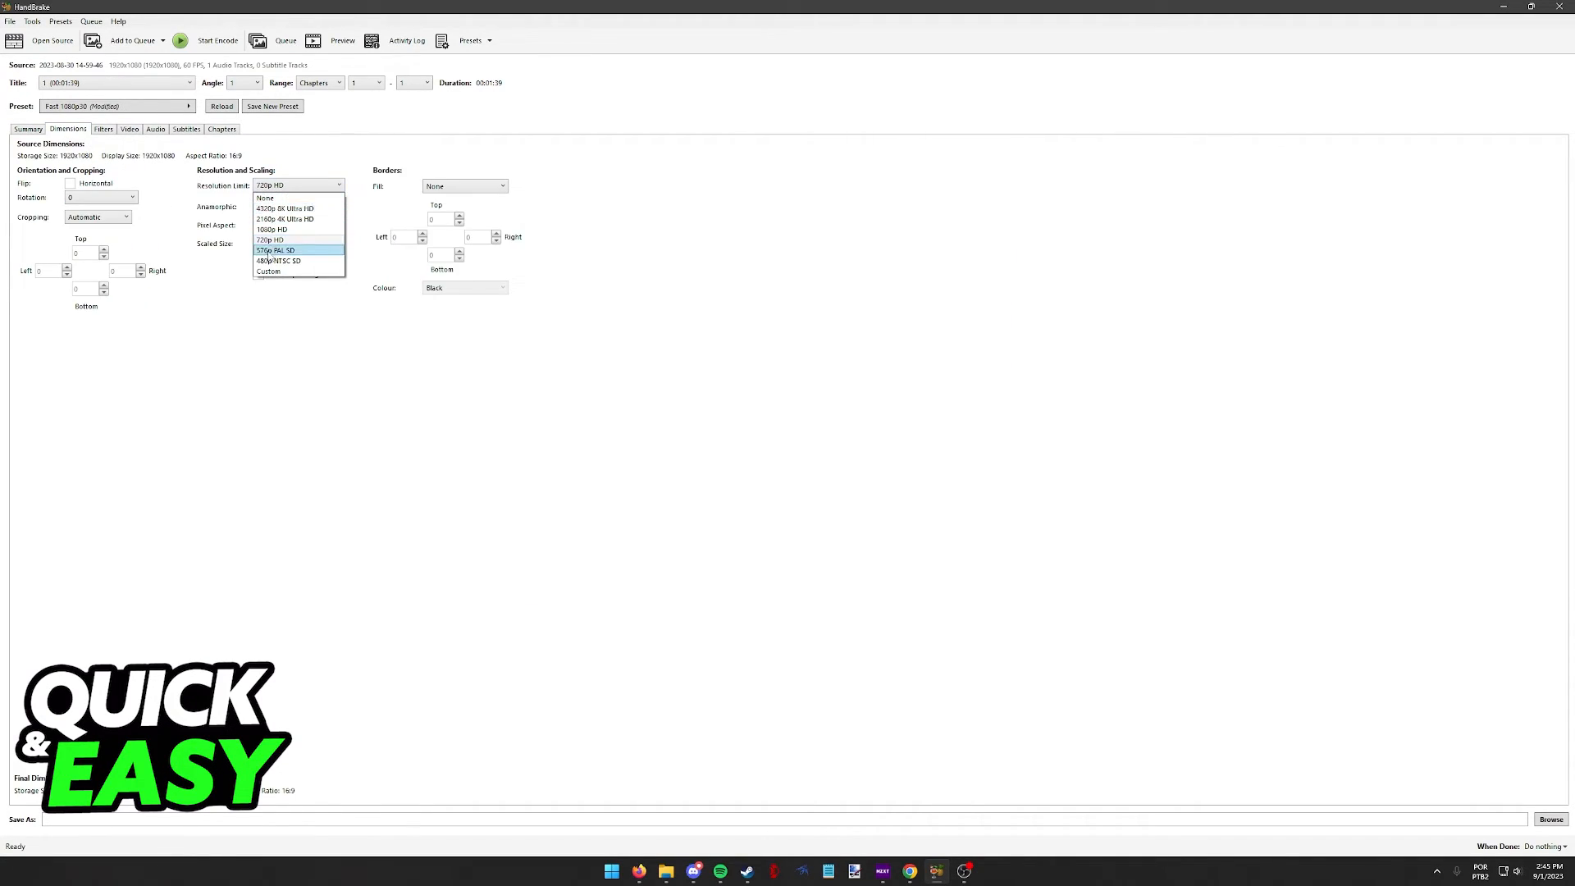
- Choose MP4 as the output container format for the 720 x 408 encode
left_click(28, 128)
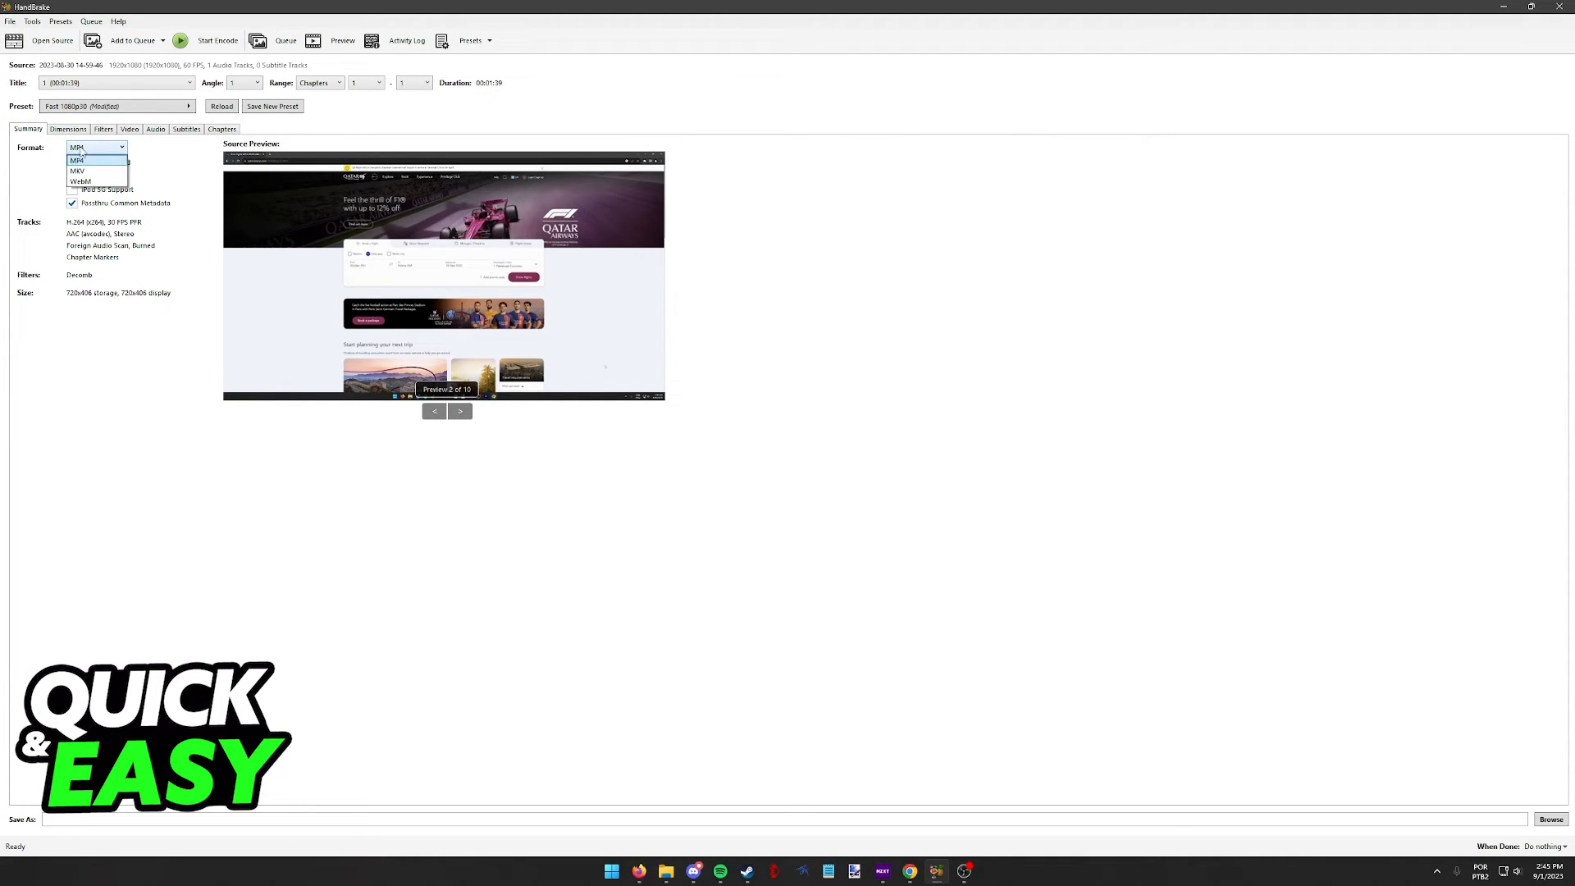
left_click(79, 159)
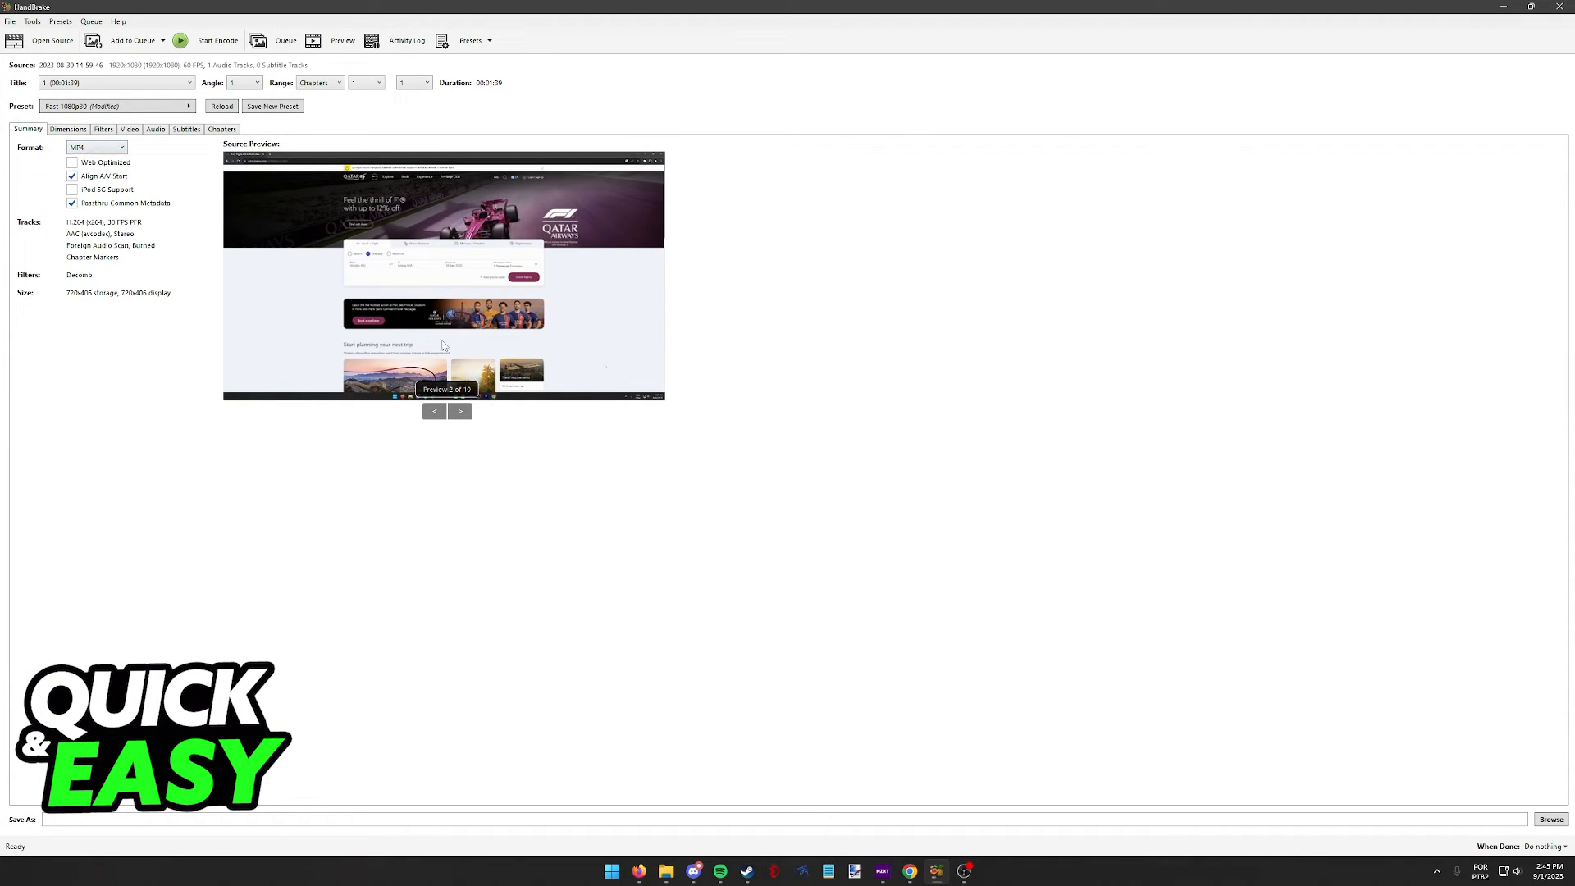